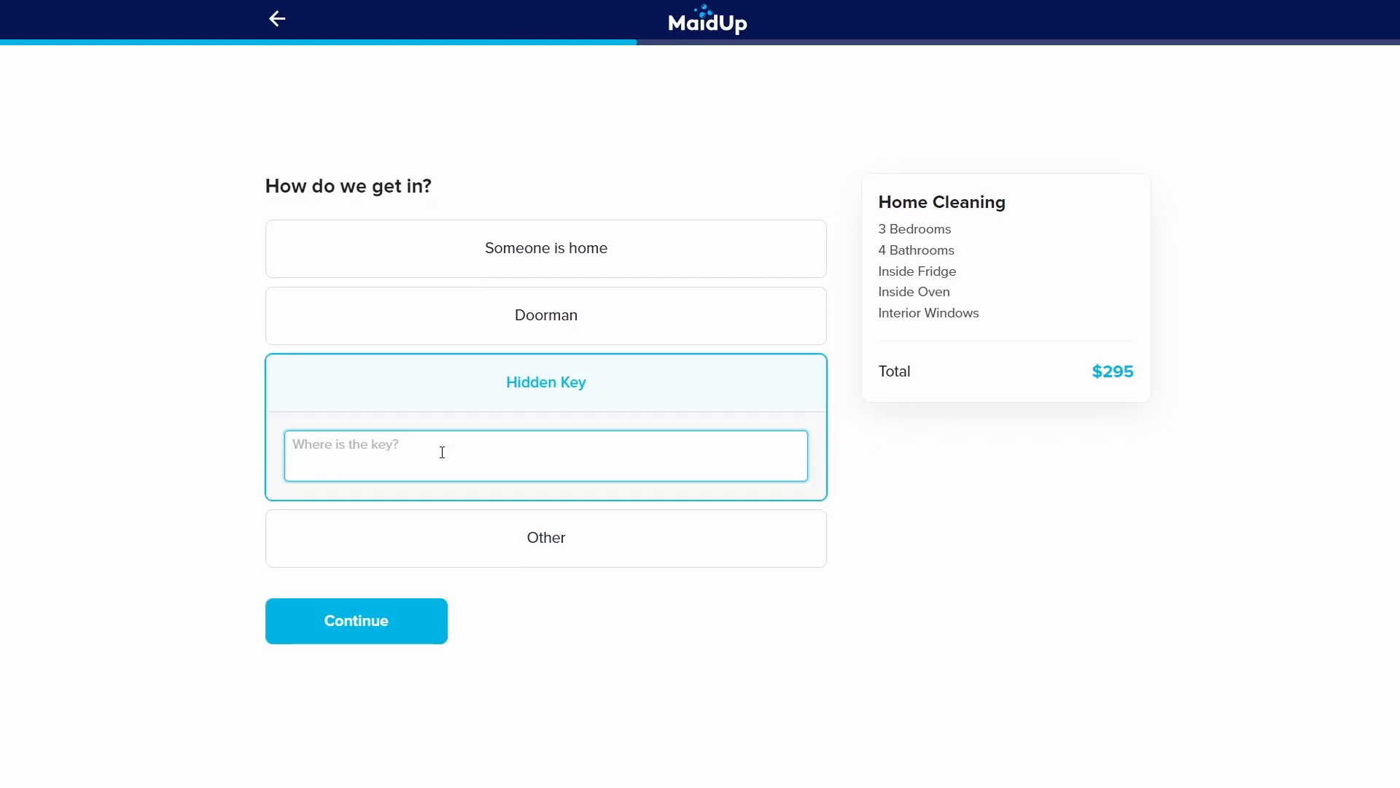
Enter 'Under the door' as the hidden key location and skip special notes to reach scheduling
type("Under the door")
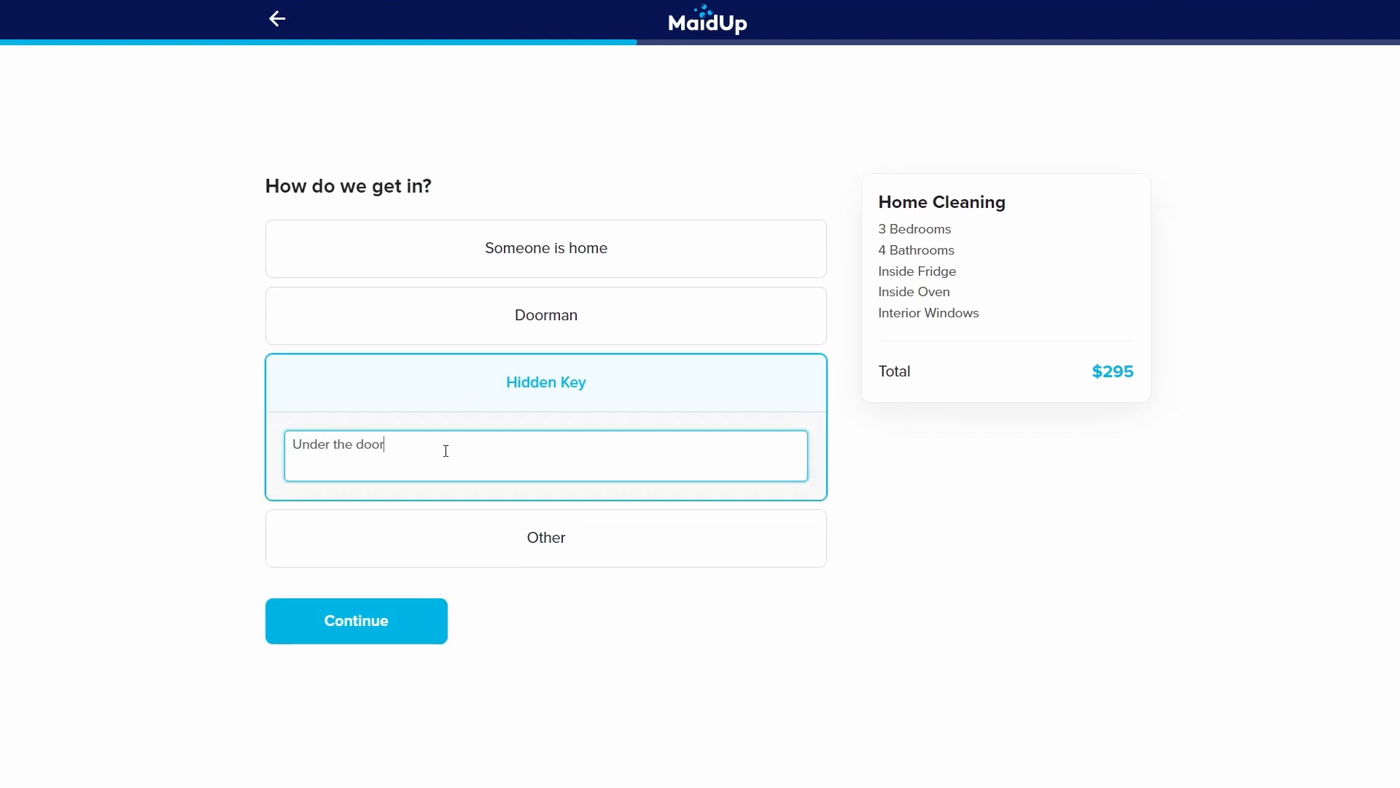
left_click(356, 621)
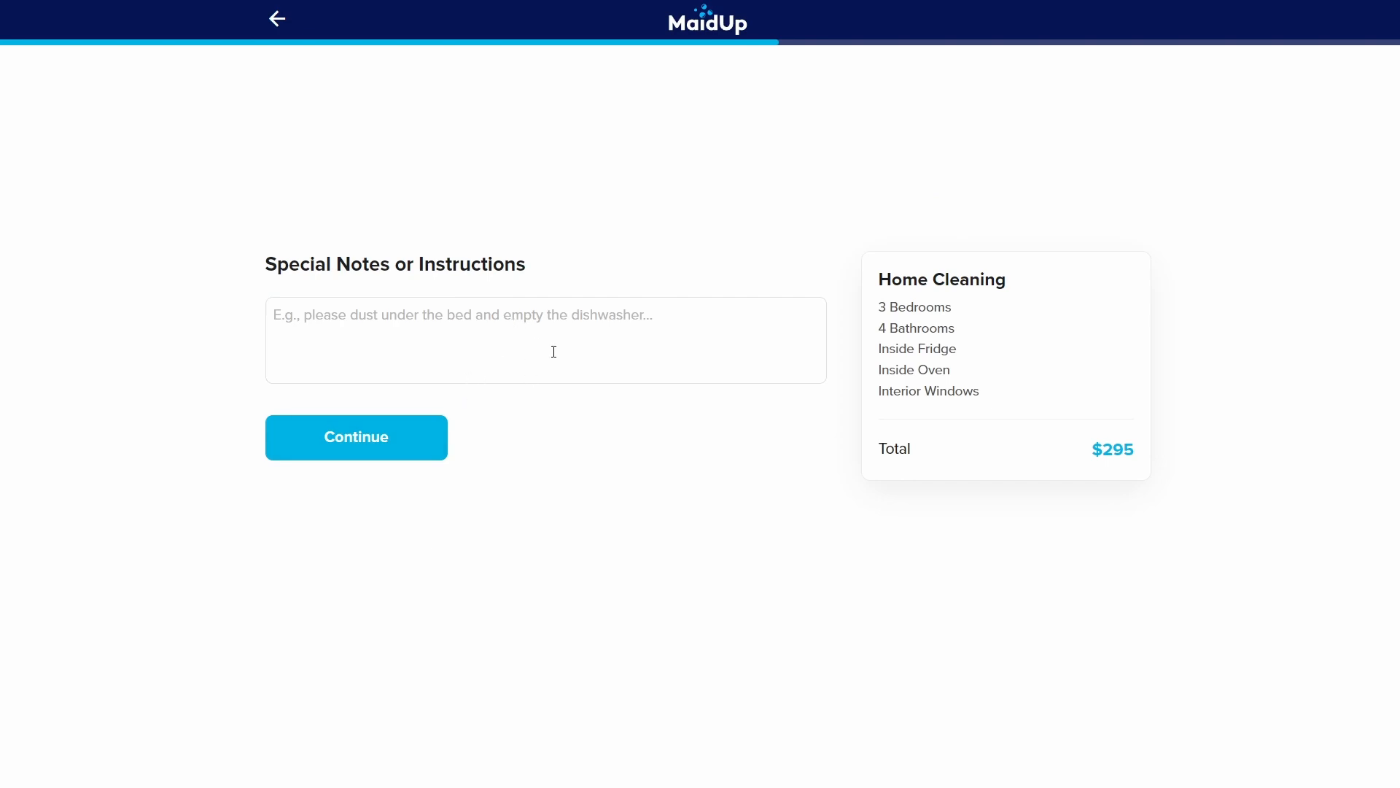
left_click(356, 437)
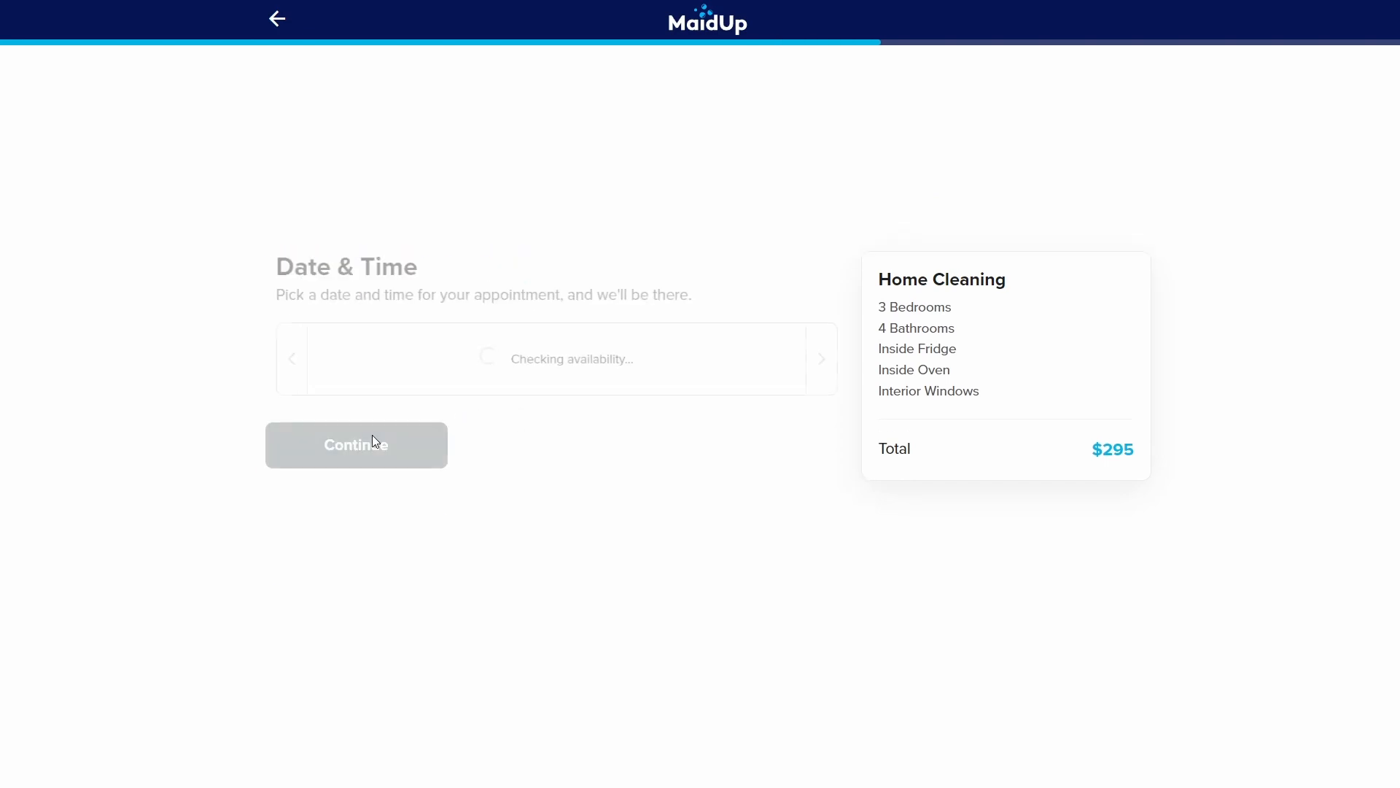